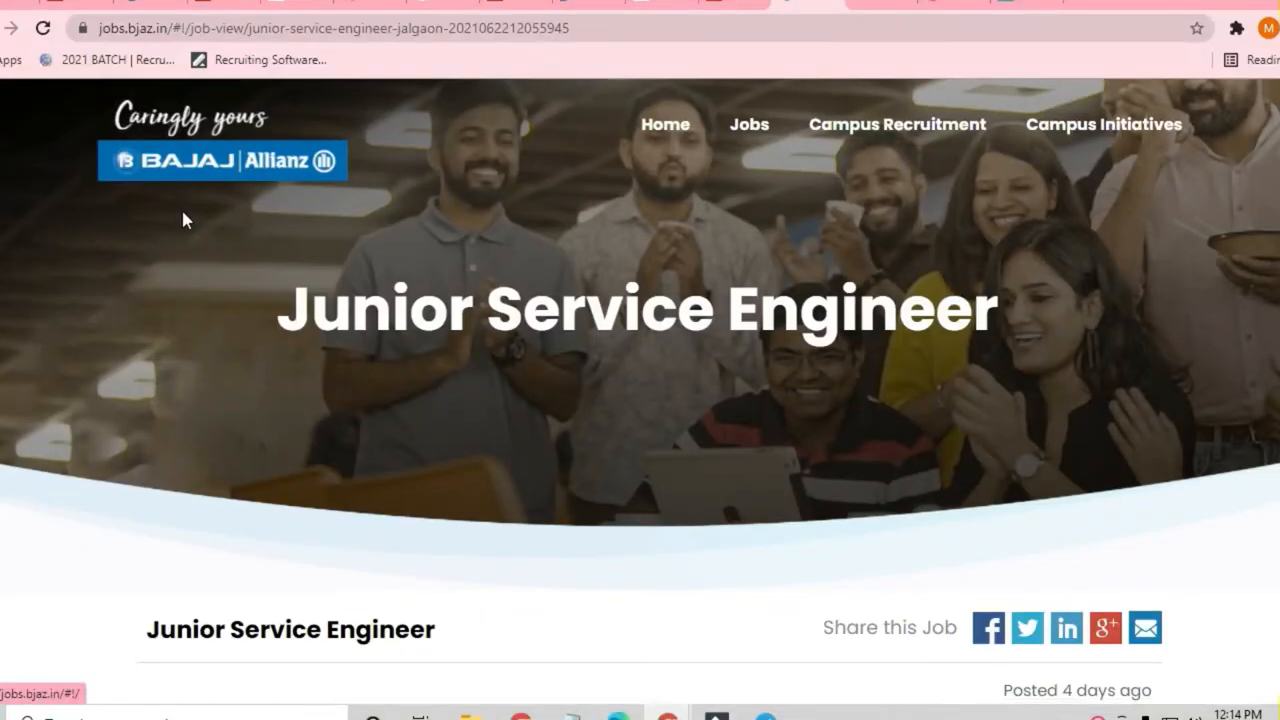
# - Scroll past the banner to the Job Description, West department and one open position
pyautogui.scroll(-3)
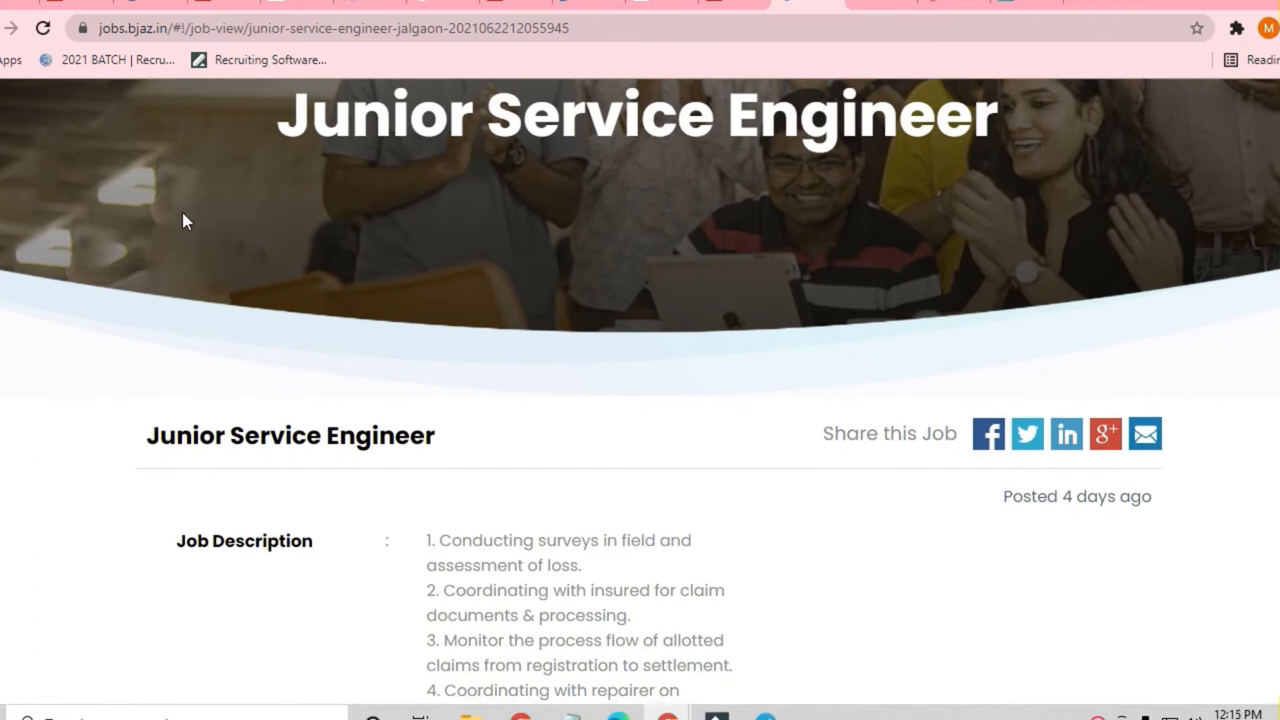
pyautogui.scroll(-3)
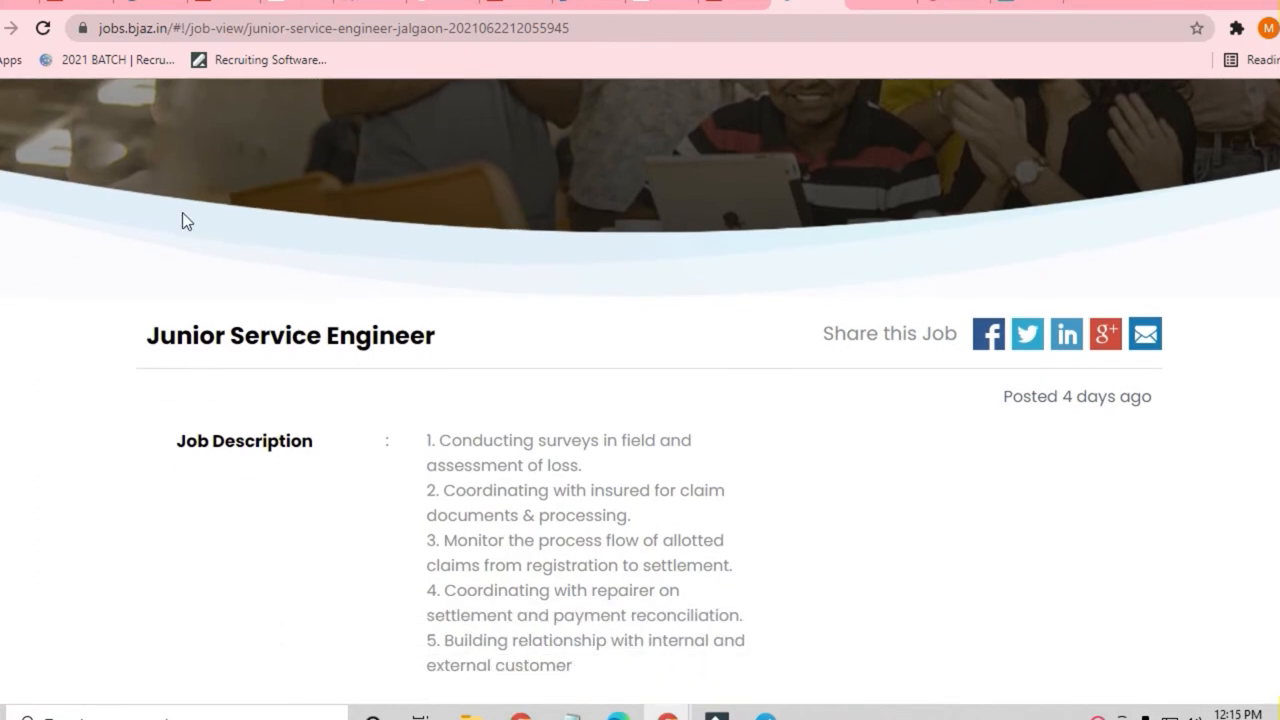
pyautogui.scroll(-3)
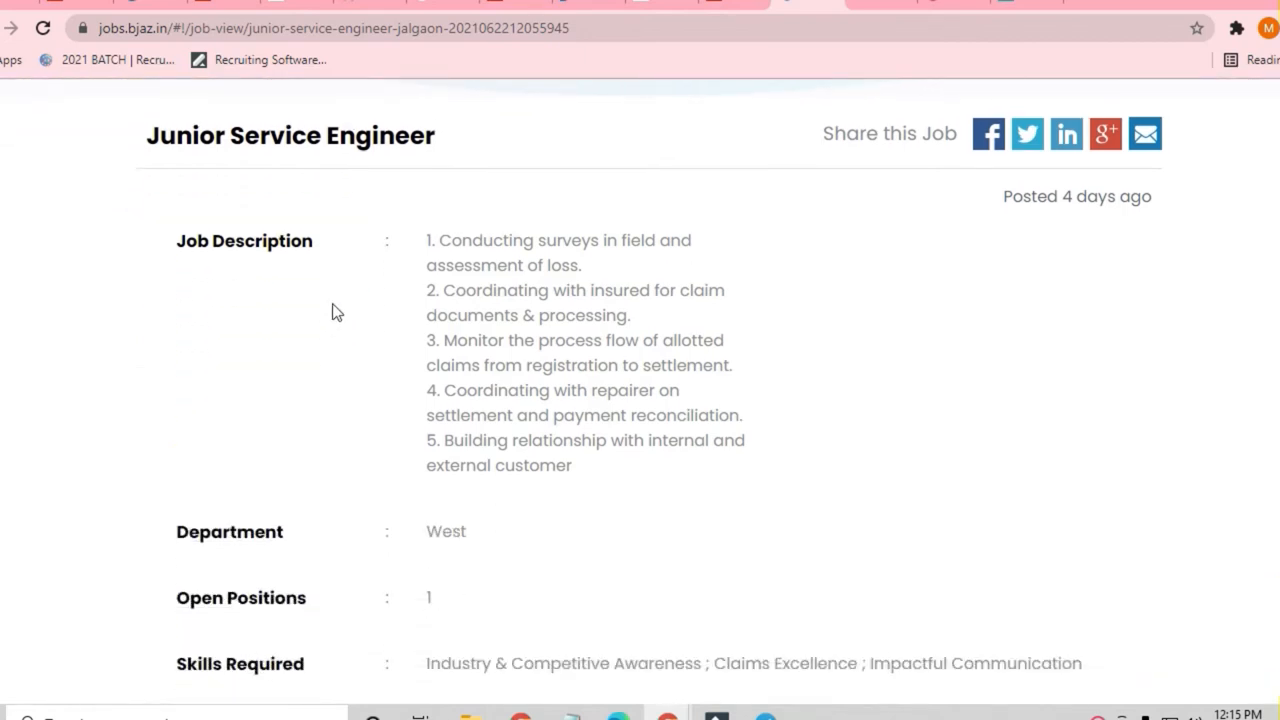
pyautogui.moveTo(336, 328)
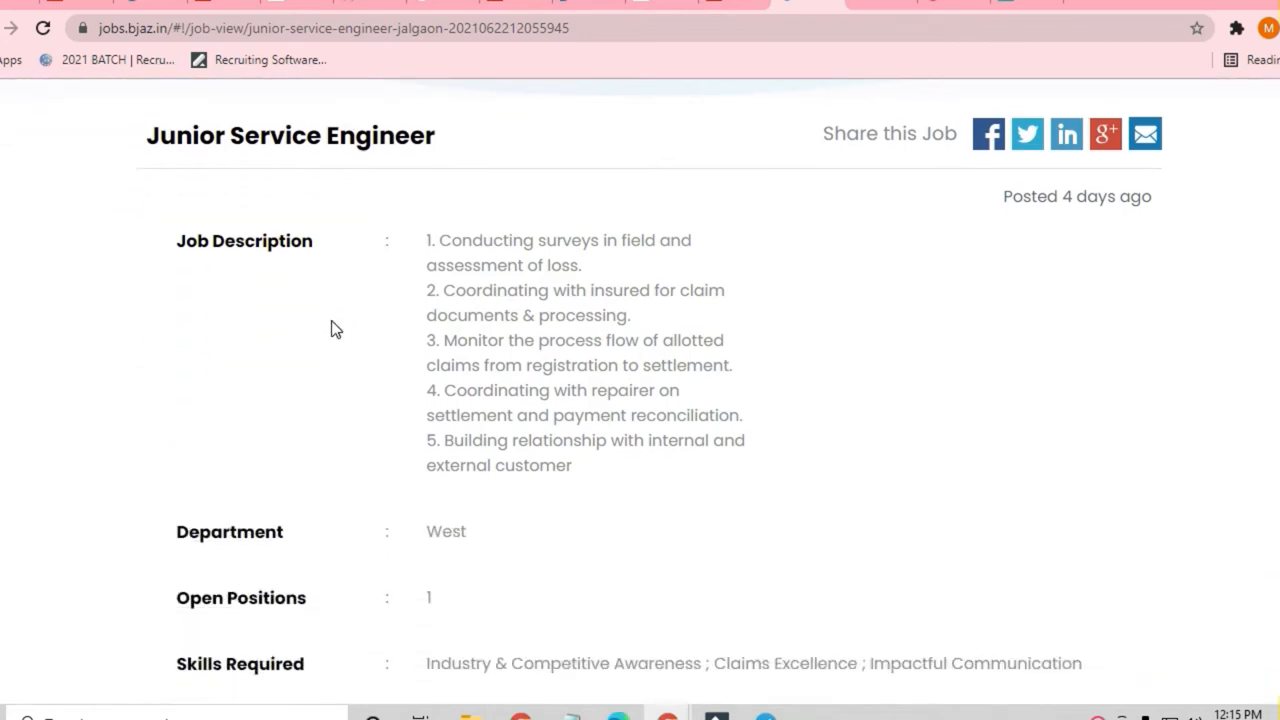
pyautogui.moveTo(484, 272)
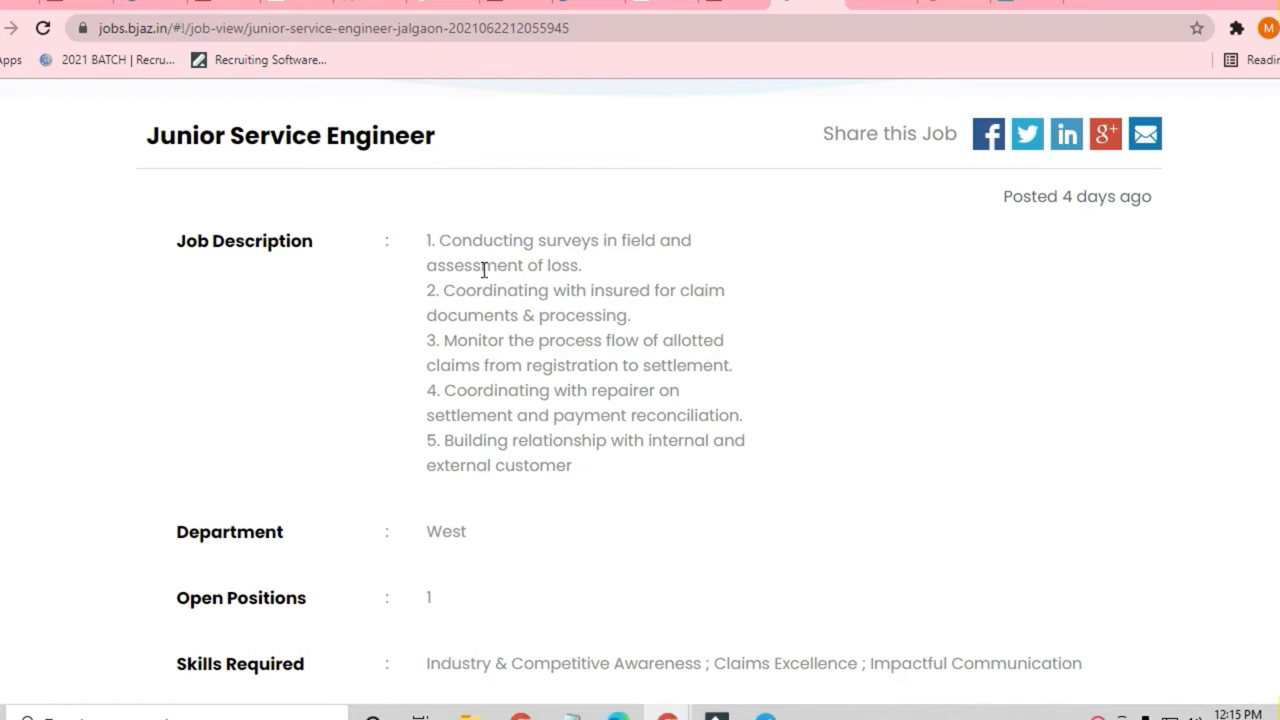
# - Highlight the Diploma, BE Mechanical/Automobile qualification, then clear the highlight
pyautogui.scroll(-3)
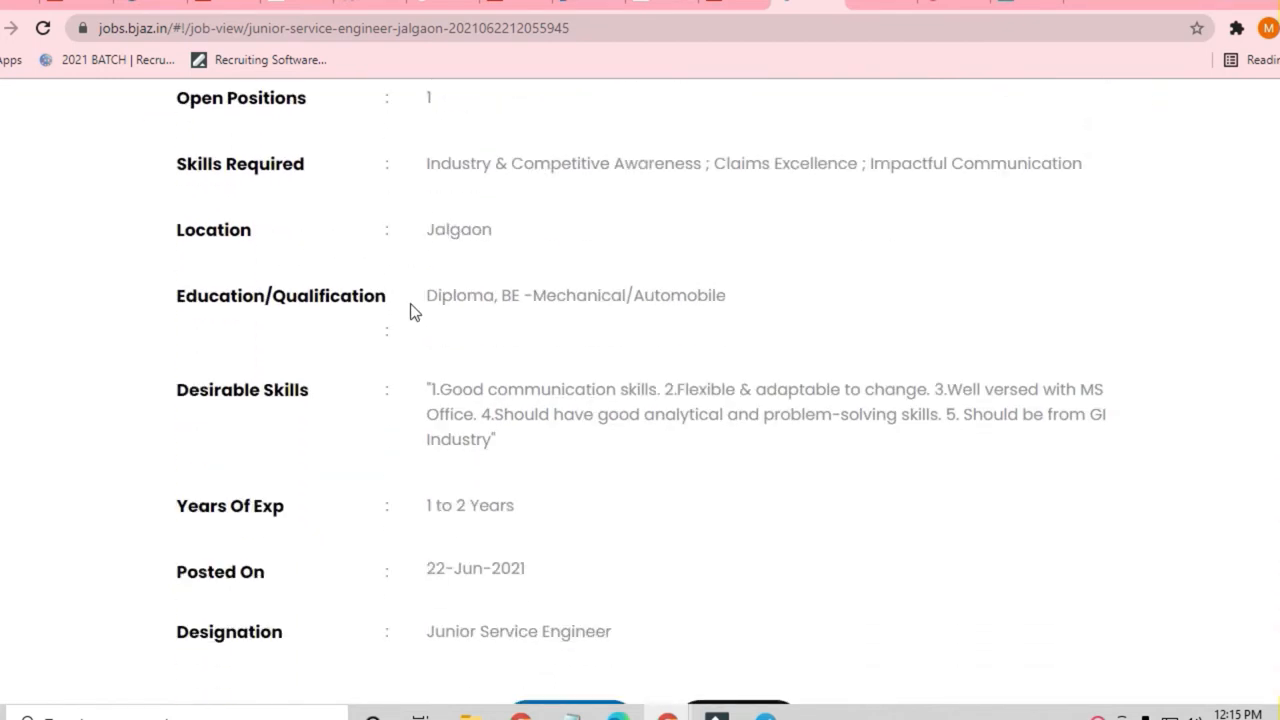
pyautogui.moveTo(428, 296); pyautogui.dragTo(684, 296)
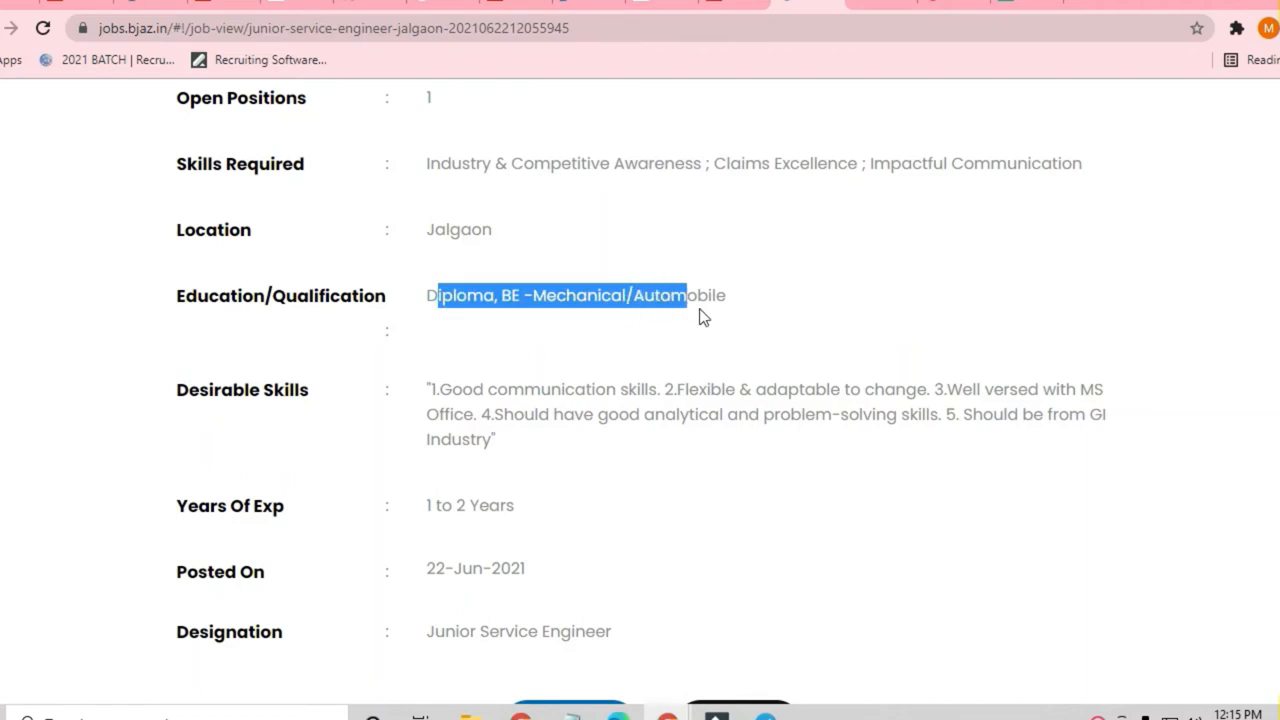
pyautogui.click(510, 296)
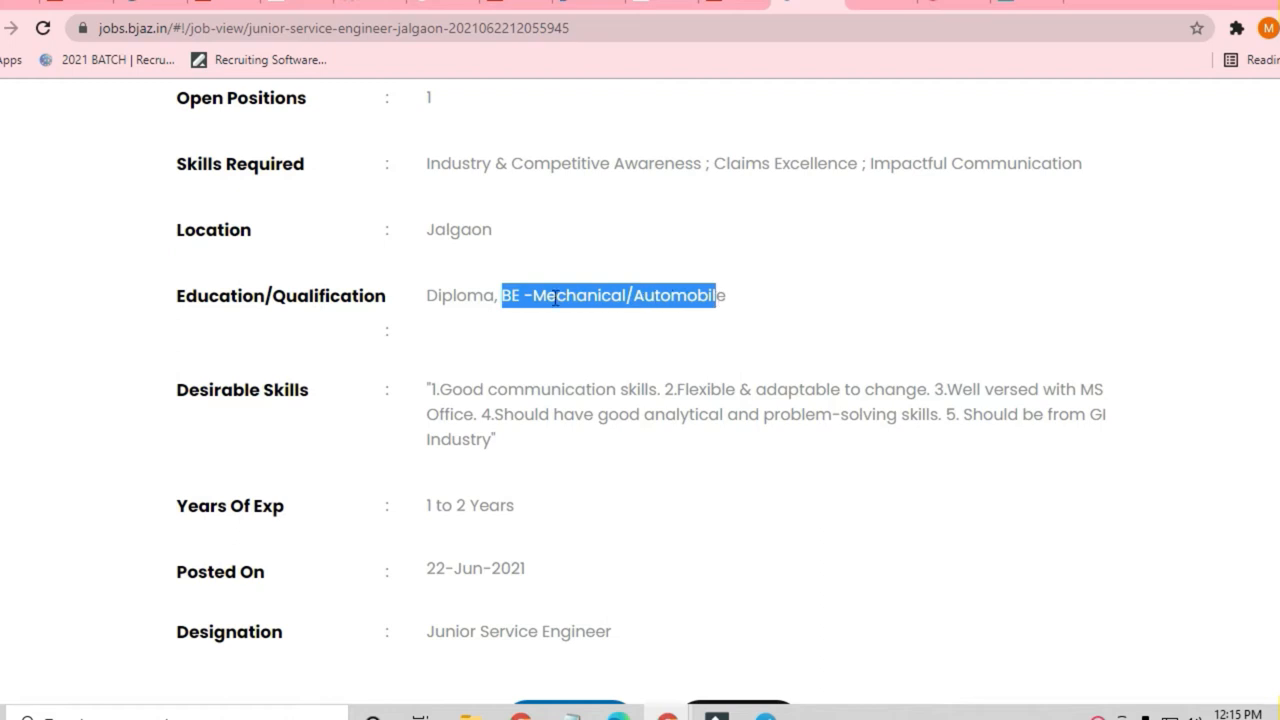
pyautogui.click(496, 296)
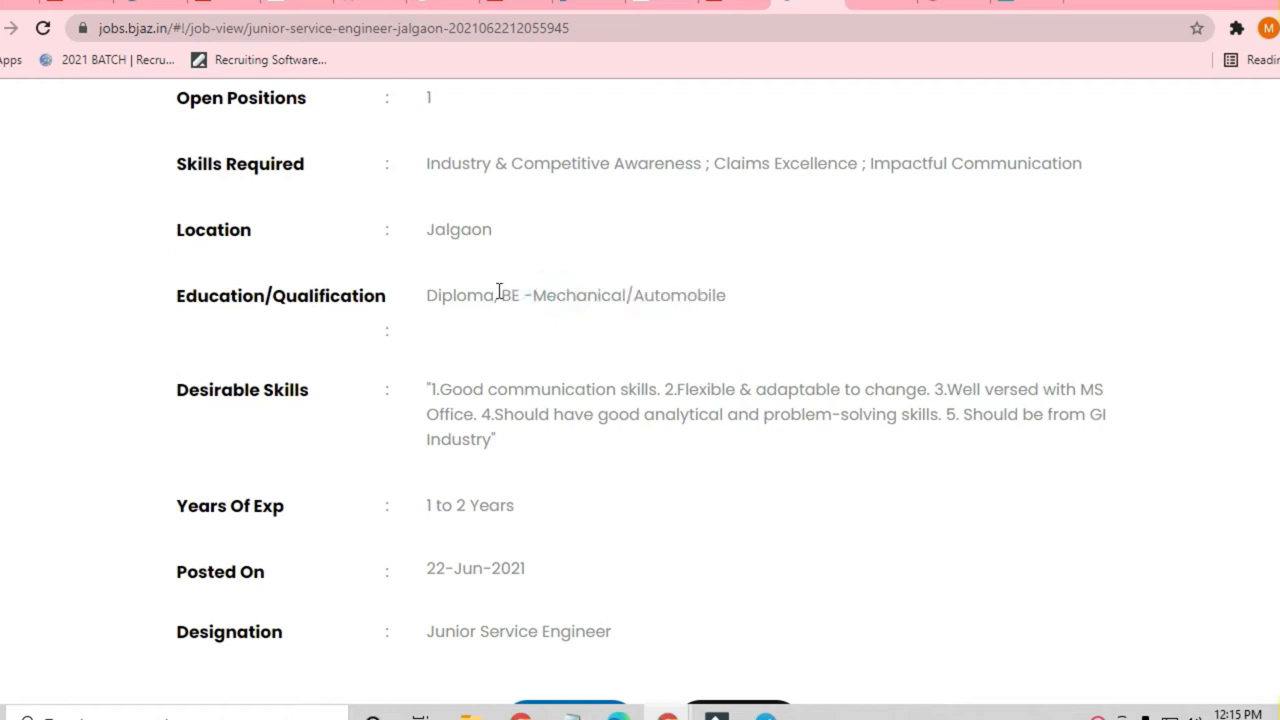
pyautogui.moveTo(420, 300)
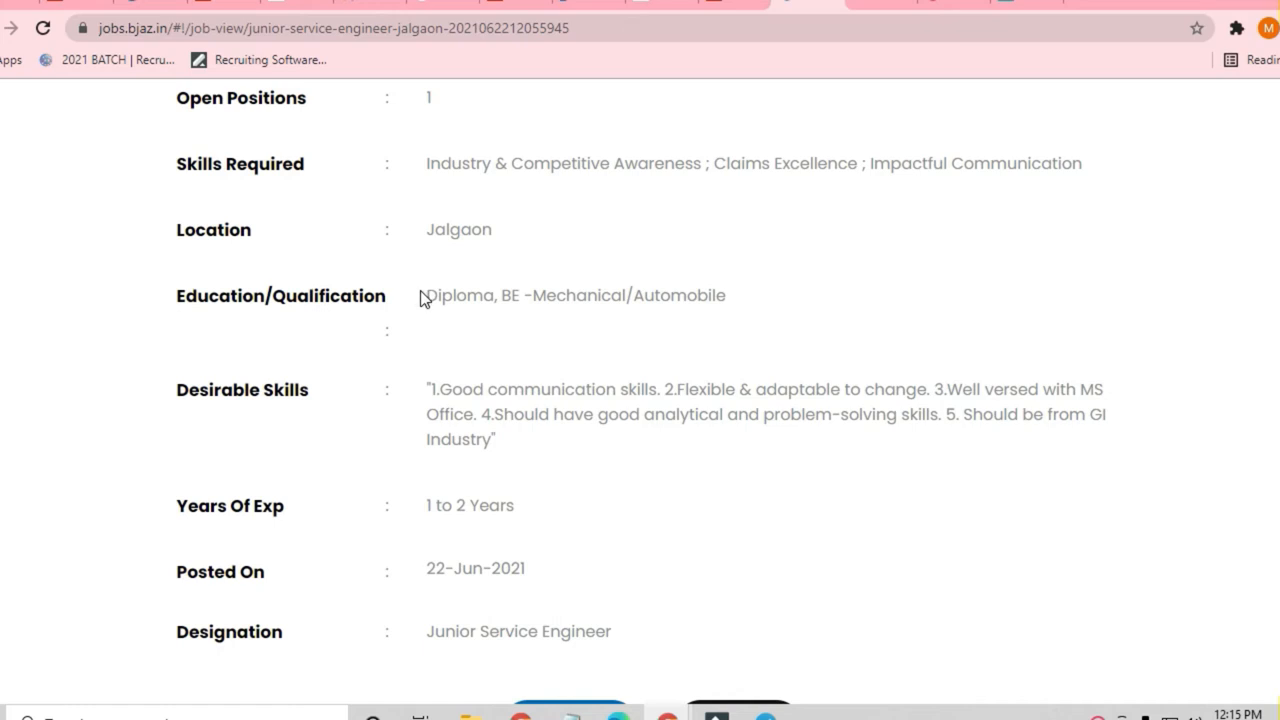
pyautogui.moveTo(444, 372)
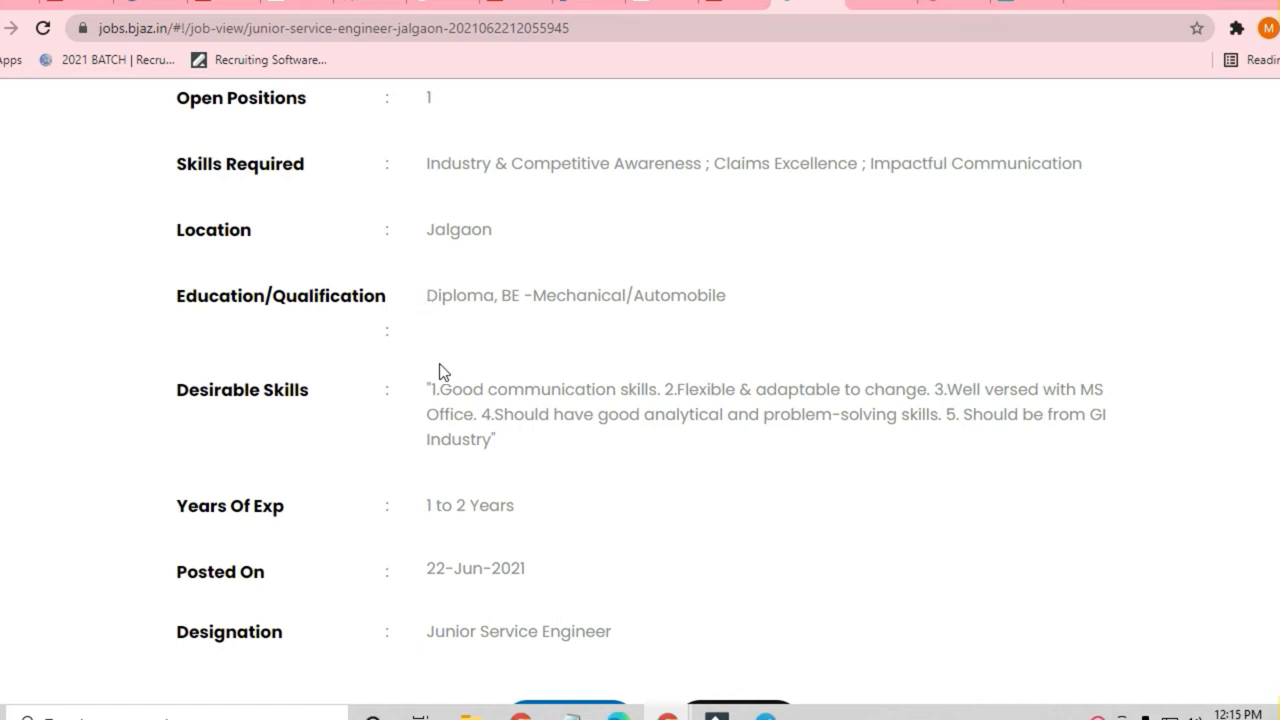
pyautogui.moveTo(448, 384)
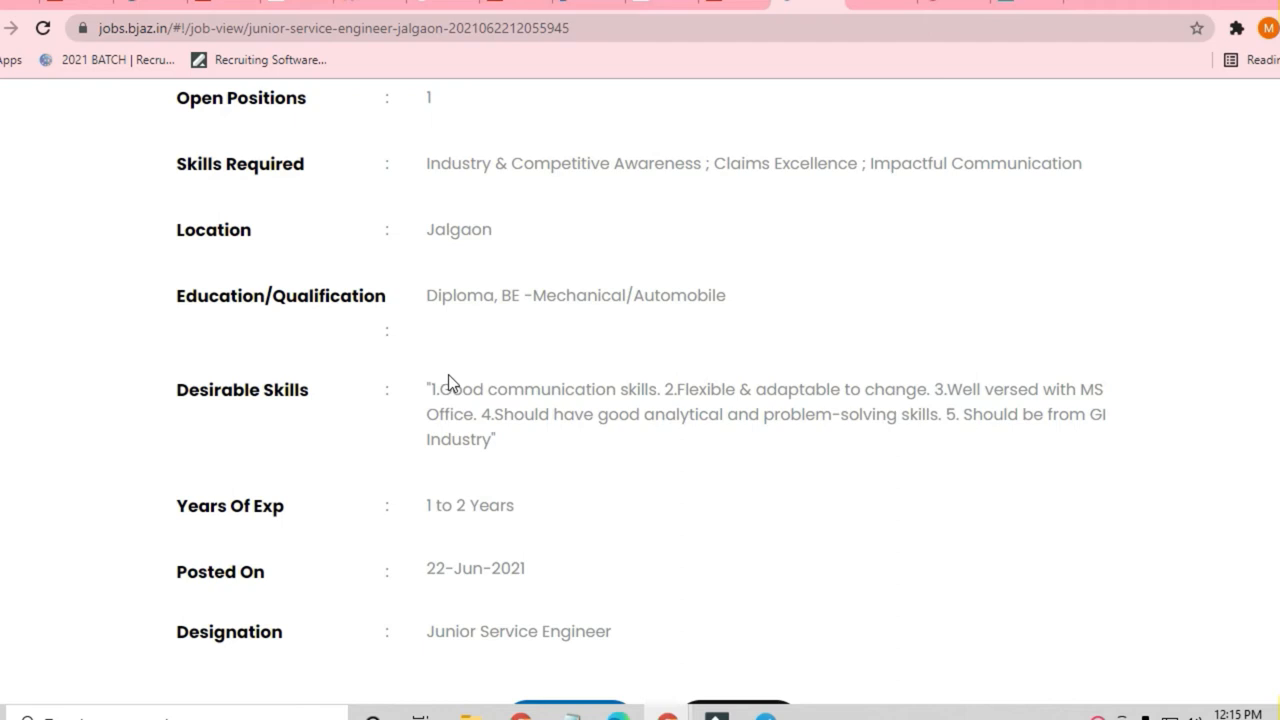
# - Bring the Jalgaon location and experience fields into view and highlight the 1 to 2 Years requirement
pyautogui.scroll(3)
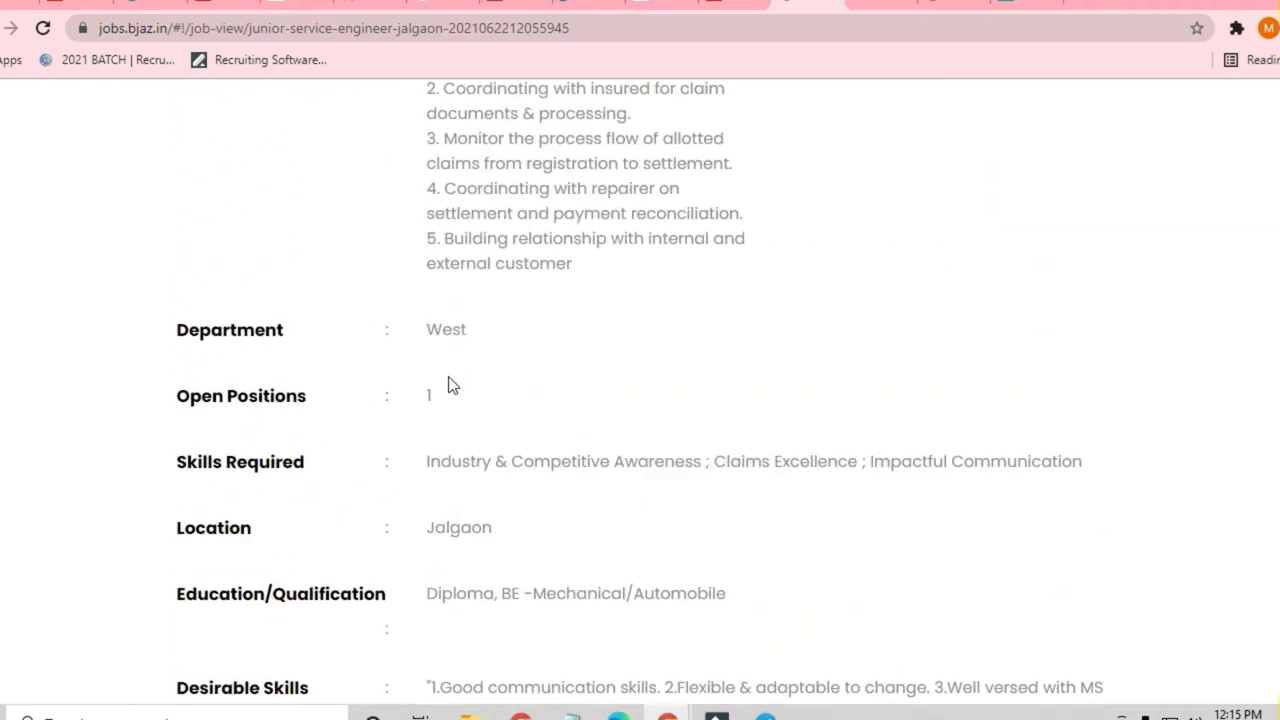
pyautogui.scroll(-3)
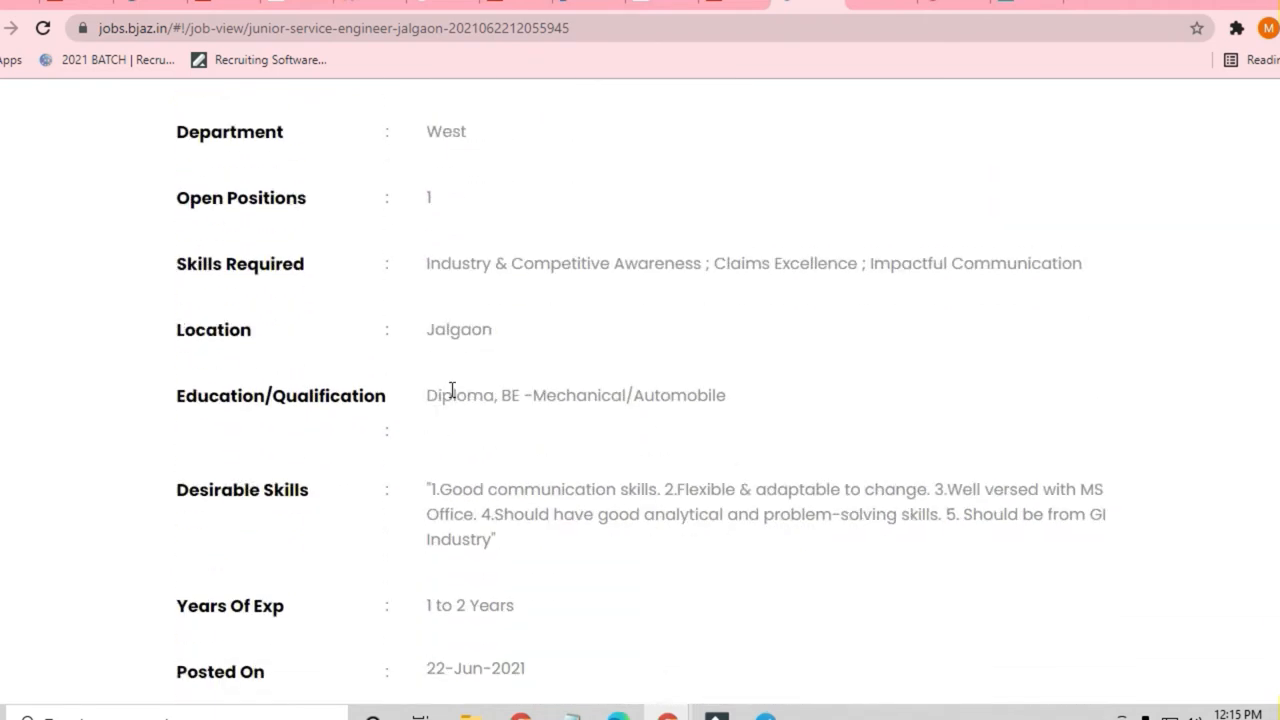
pyautogui.moveTo(316, 378)
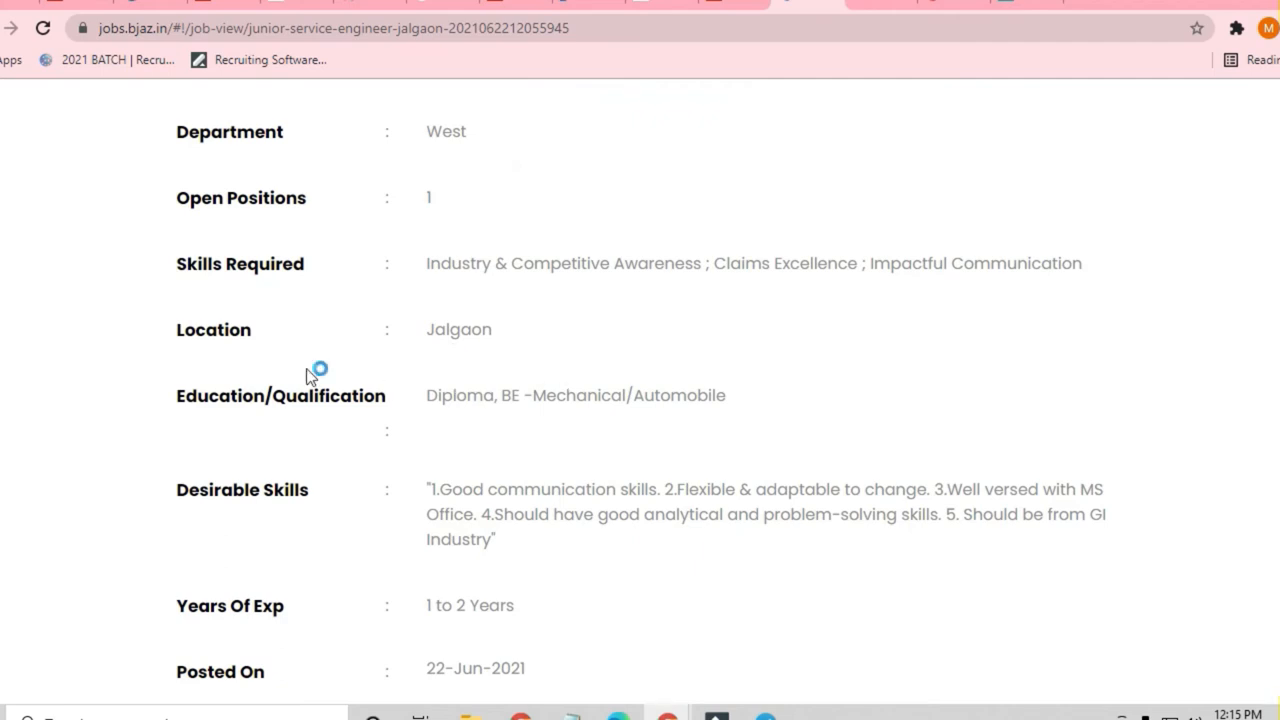
pyautogui.scroll(-3)
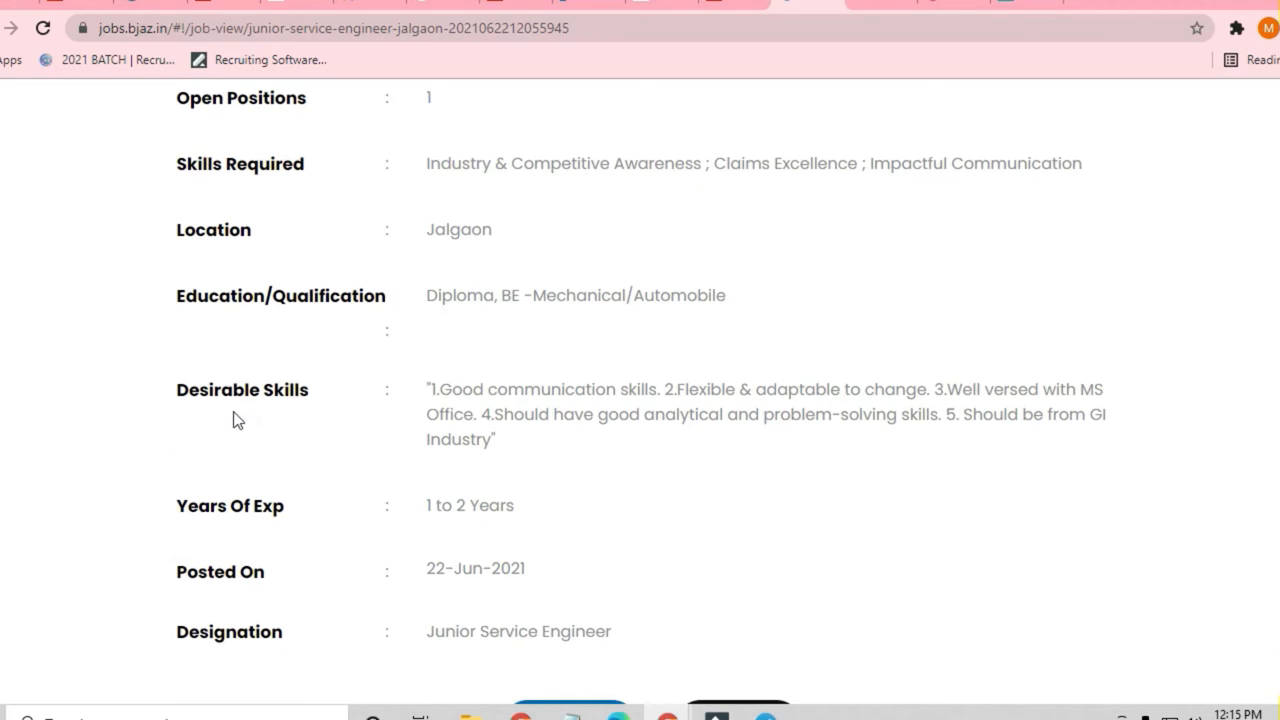
pyautogui.moveTo(410, 514)
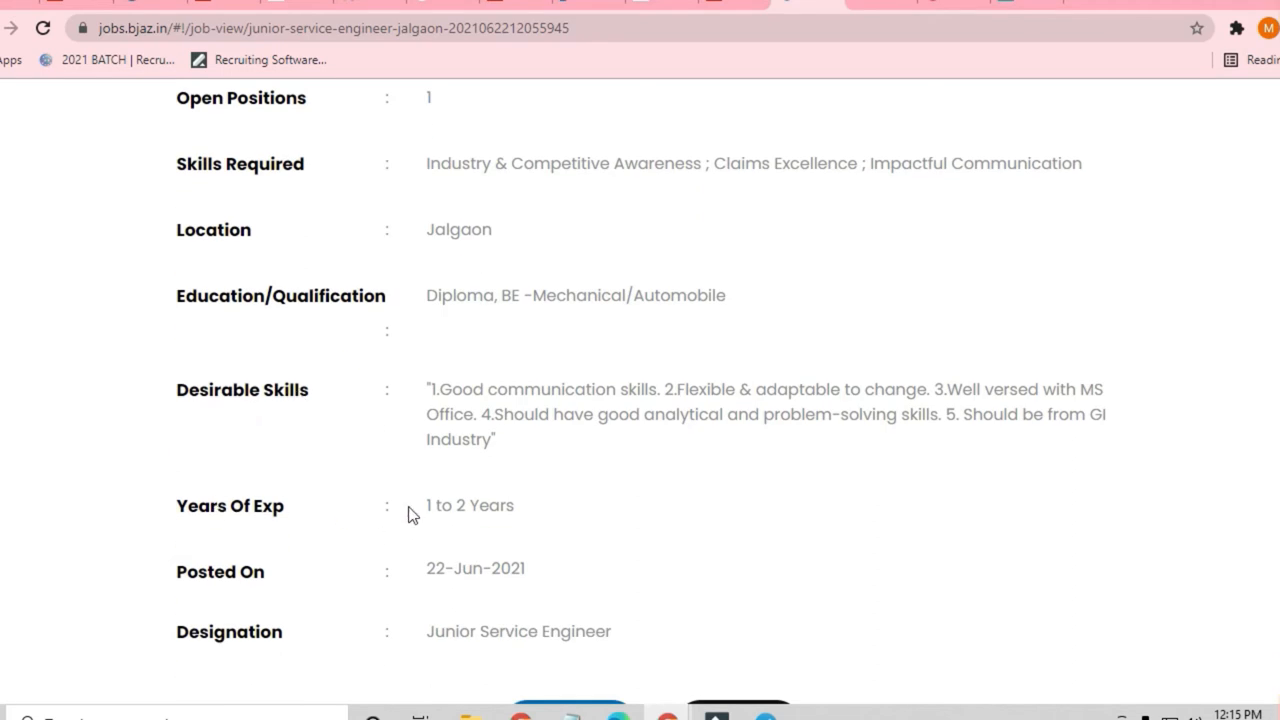
pyautogui.doubleClick(468, 504)
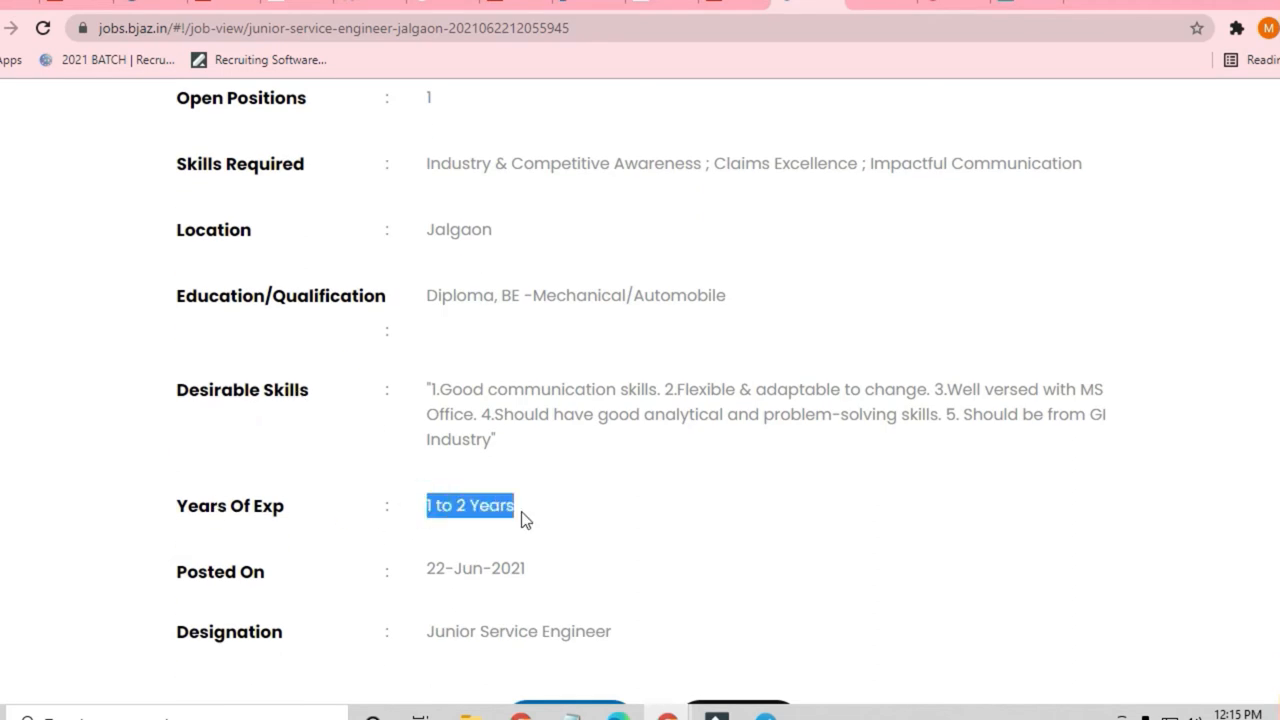
pyautogui.moveTo(394, 528)
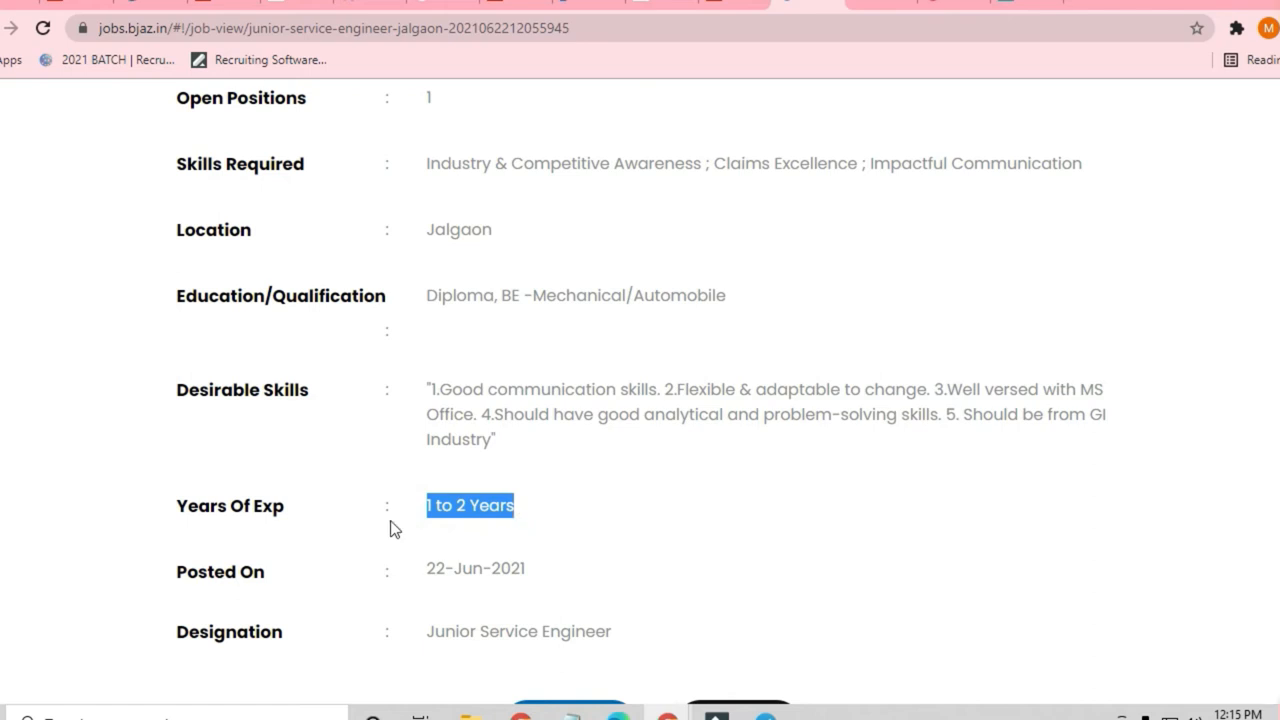
pyautogui.scroll(3)
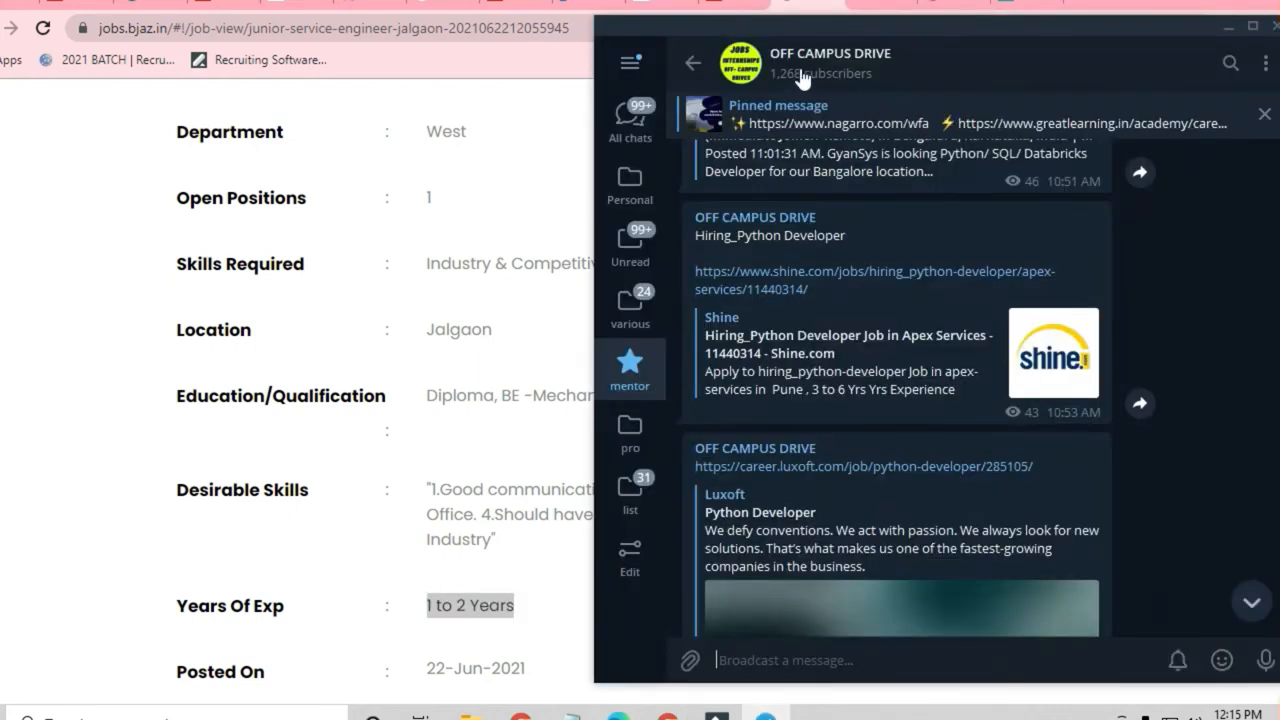
pyautogui.moveTo(800, 80)
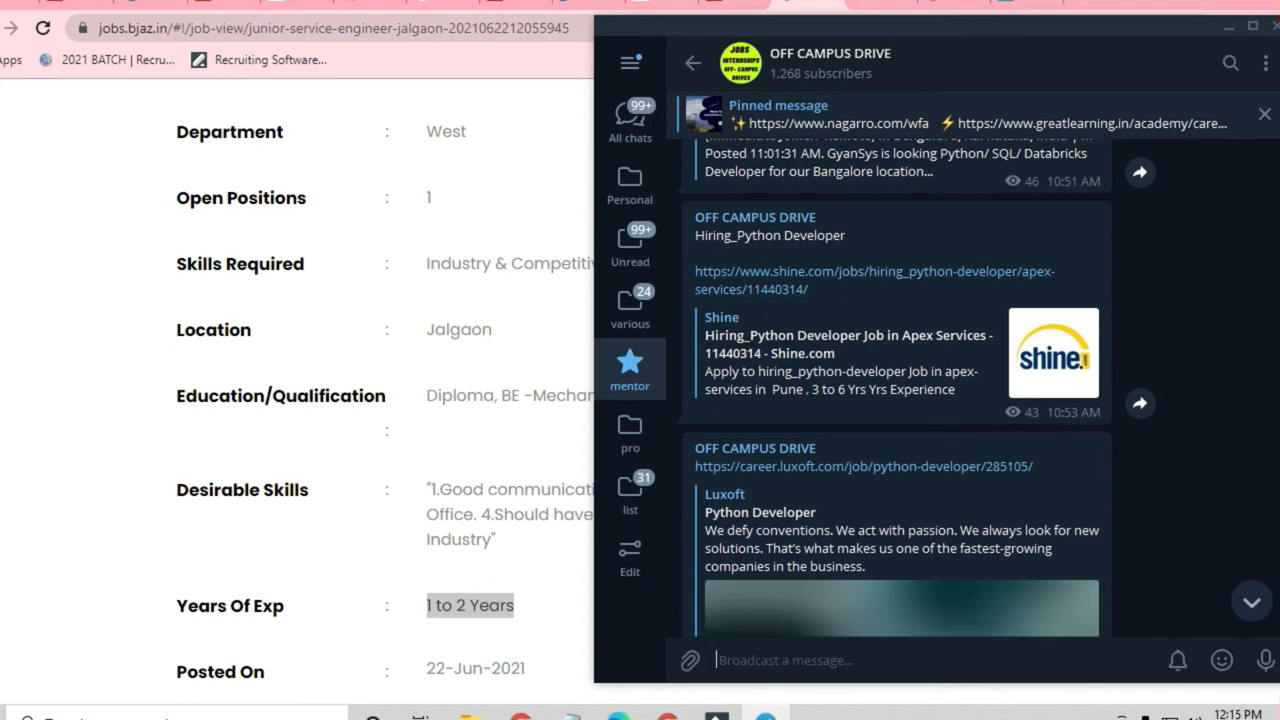
pyautogui.scroll(-3)
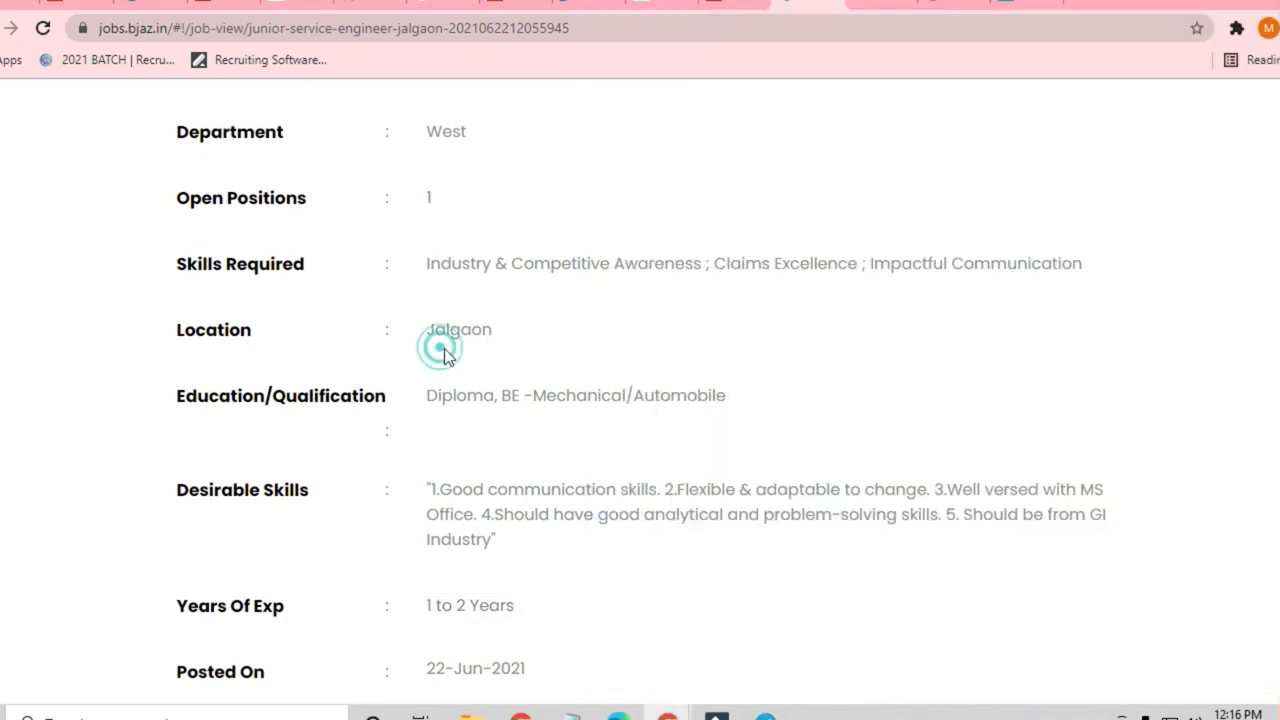
# - Highlight the claim coordination and claim monitoring duties in the Job Description
pyautogui.scroll(3)
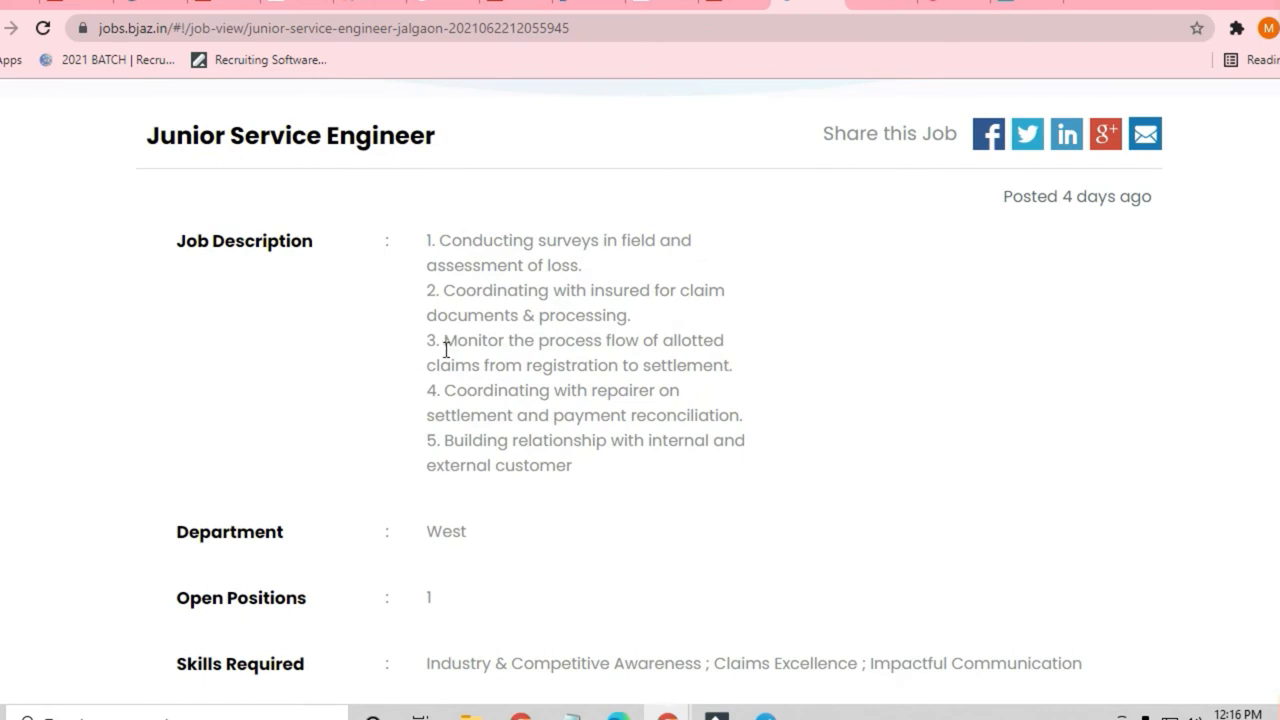
pyautogui.moveTo(448, 288)
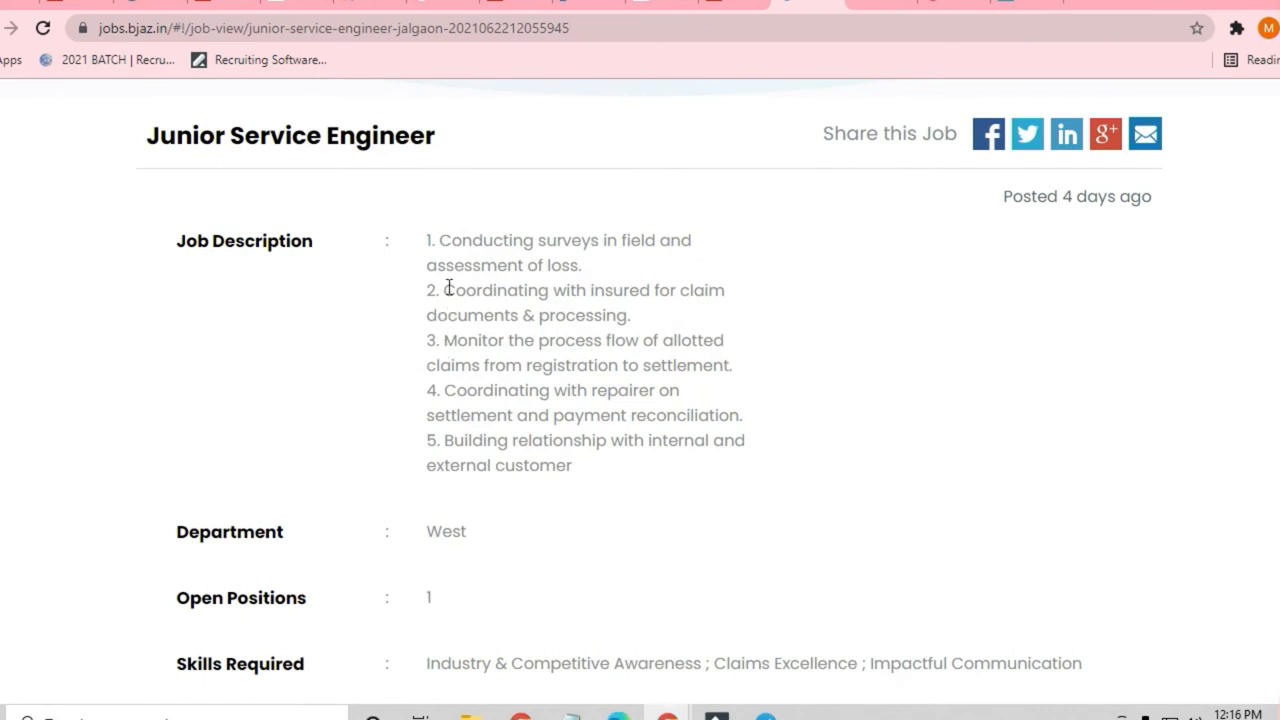
pyautogui.moveTo(444, 290); pyautogui.dragTo(688, 340)
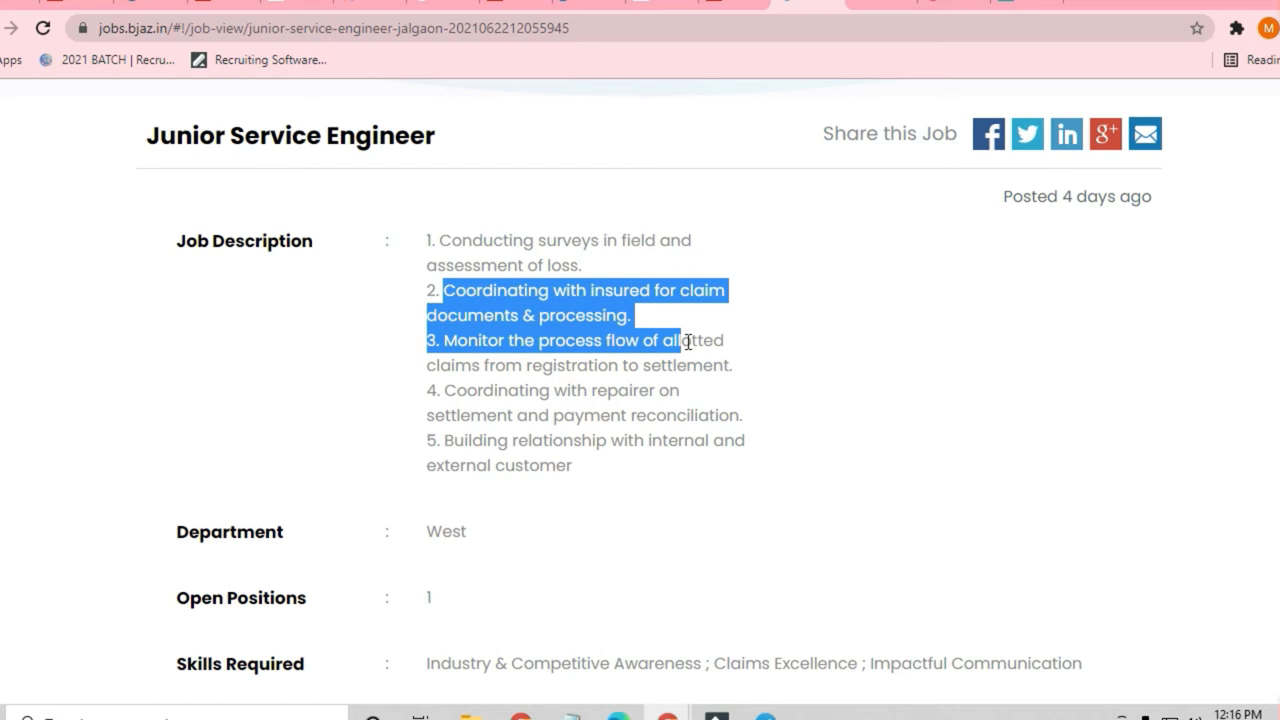
pyautogui.moveTo(684, 340); pyautogui.dragTo(690, 364)
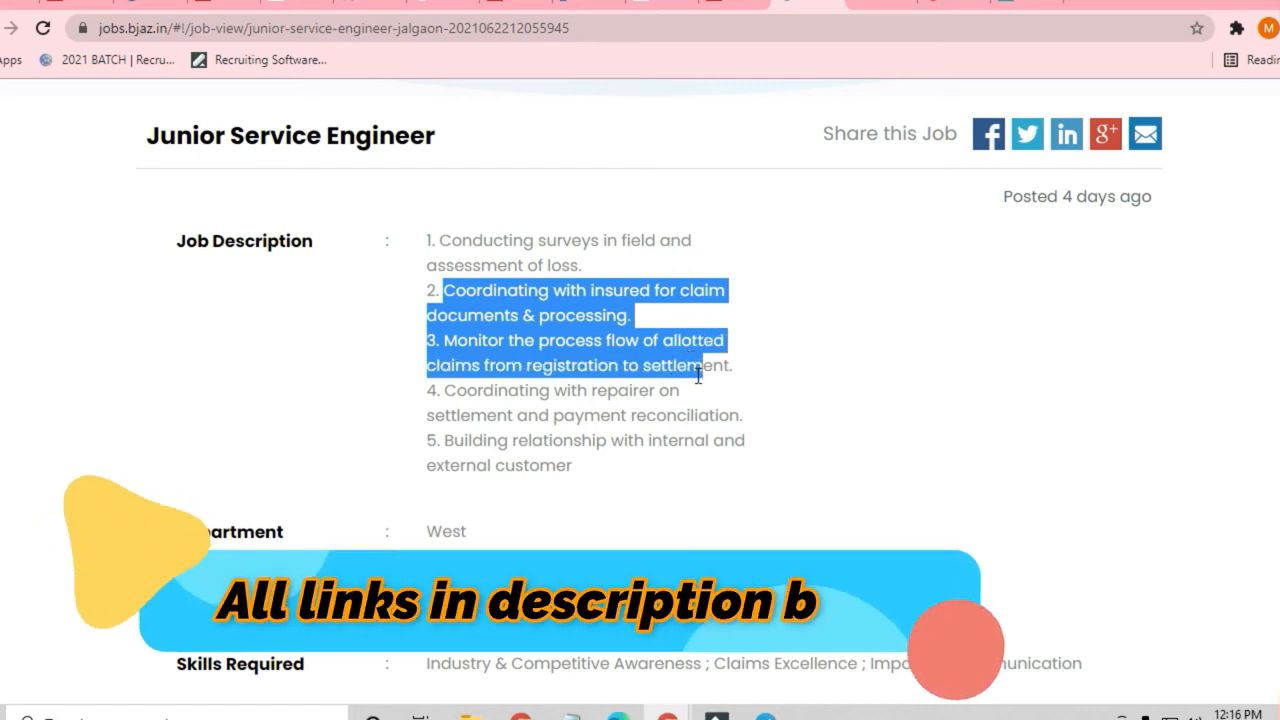
pyautogui.moveTo(700, 364); pyautogui.dragTo(700, 390)
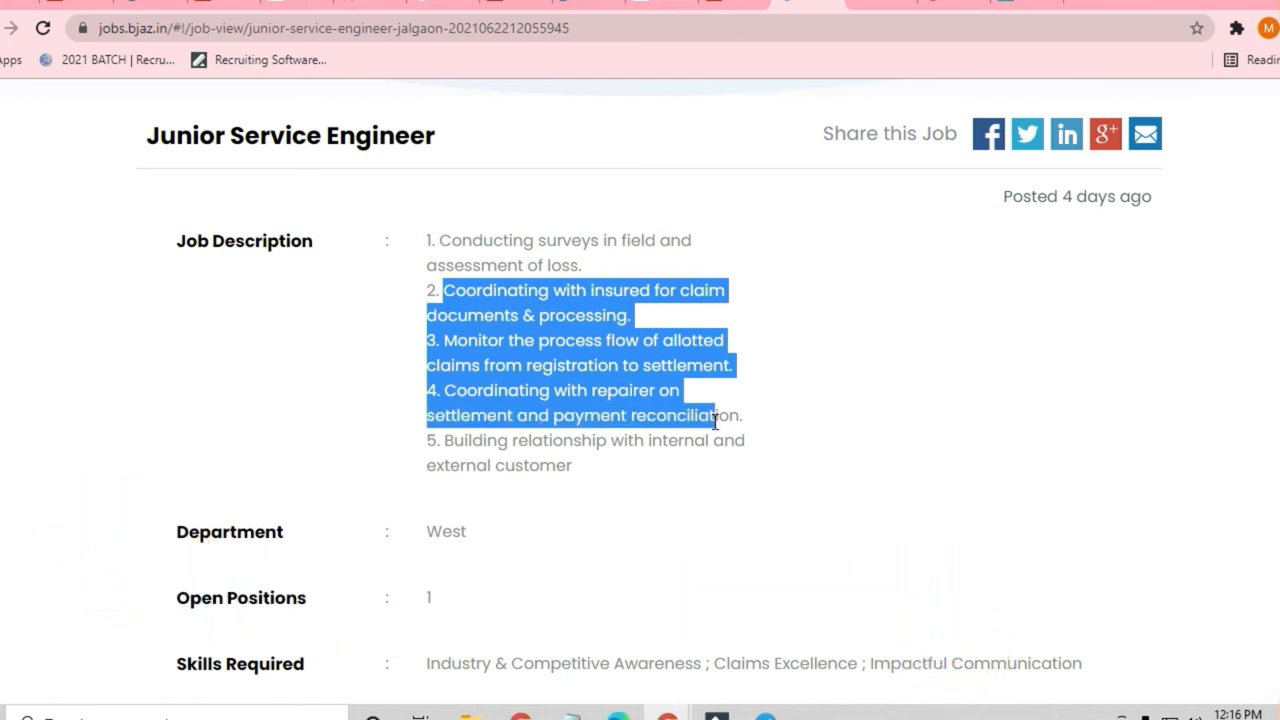
# - Extend the highlight through the repairer settlement duty, ending exactly at duty 4
pyautogui.moveTo(710, 414); pyautogui.dragTo(756, 440)
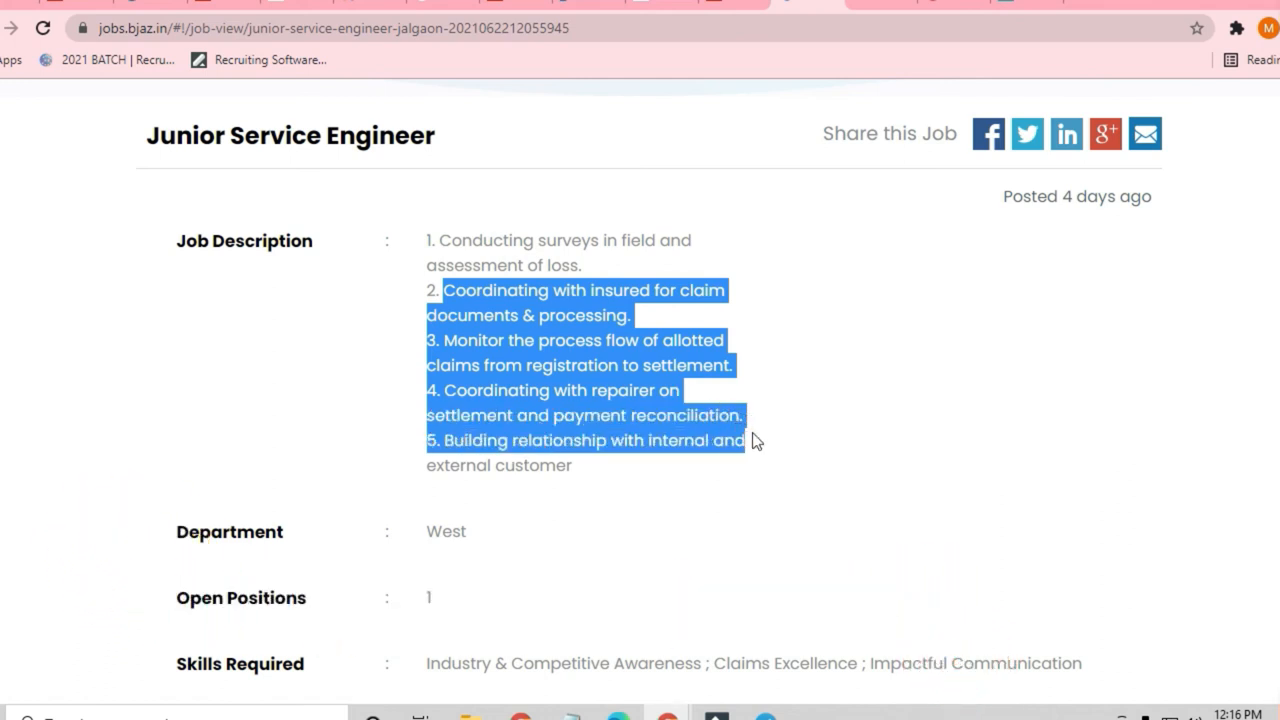
pyautogui.moveTo(744, 440); pyautogui.dragTo(576, 464)
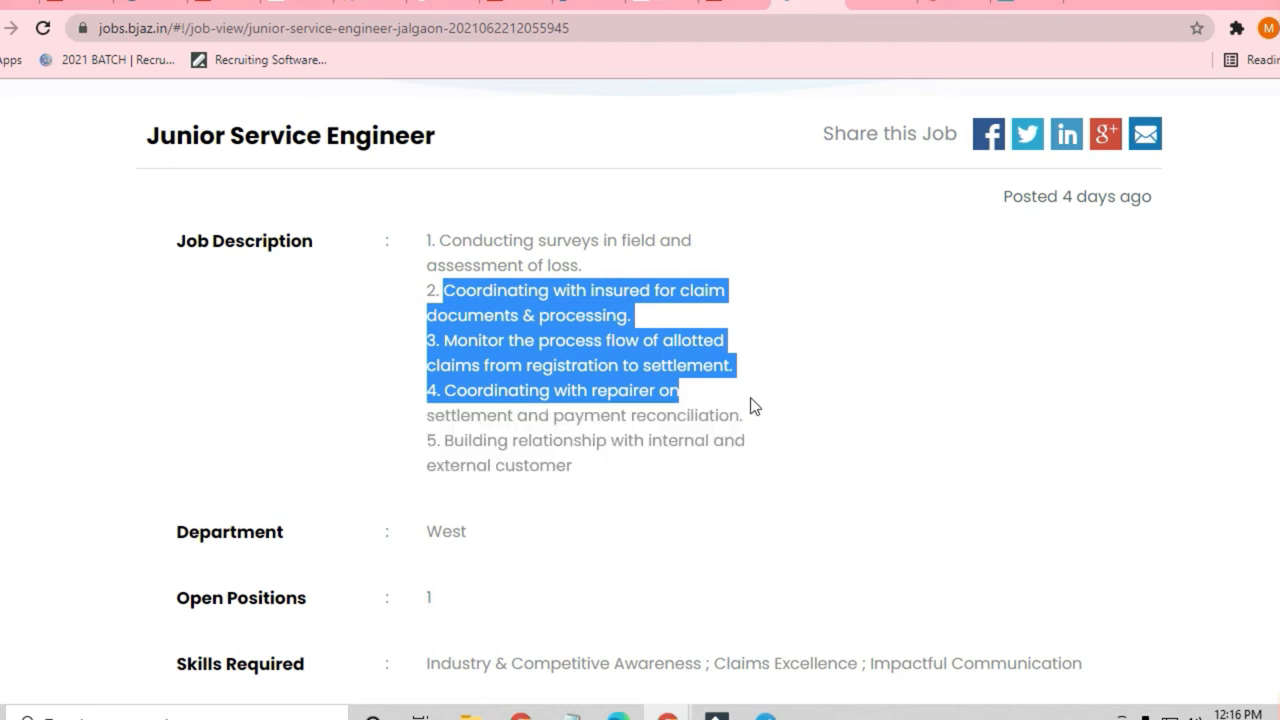
pyautogui.moveTo(678, 390); pyautogui.dragTo(744, 414)
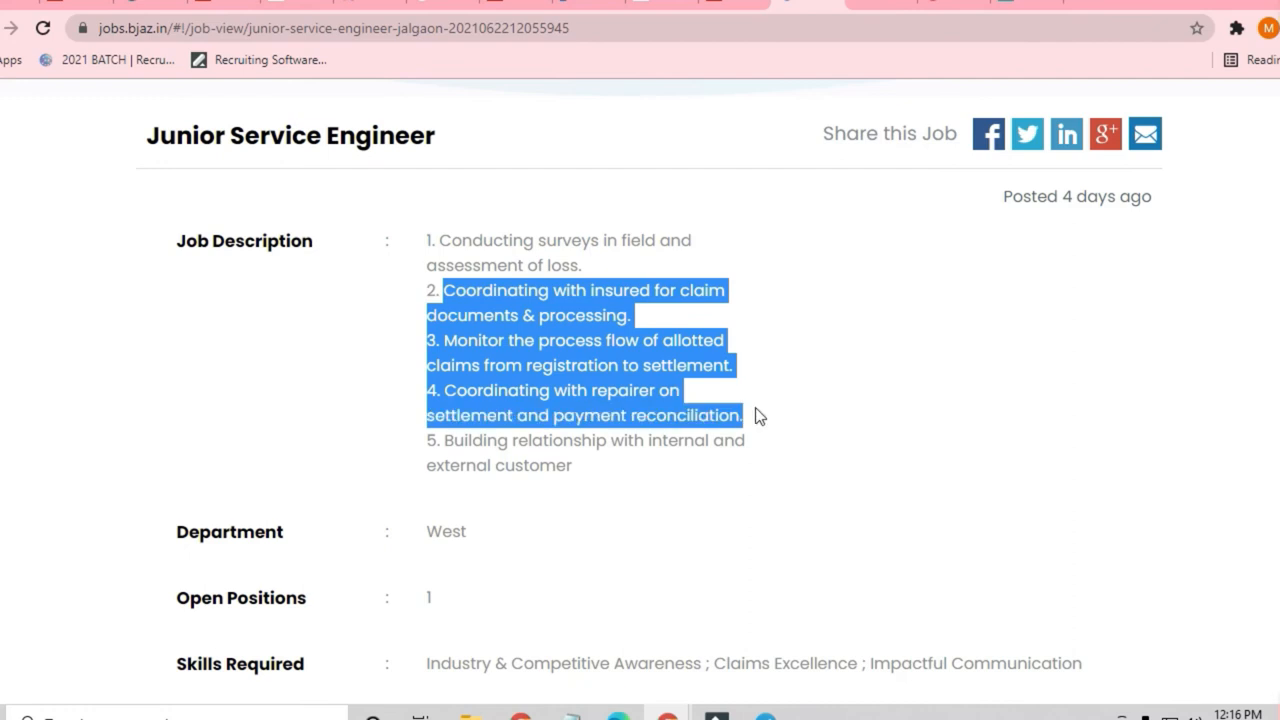
# - Scroll to the Apply and Back buttons where 33 people have applied, last today
pyautogui.scroll(-3)
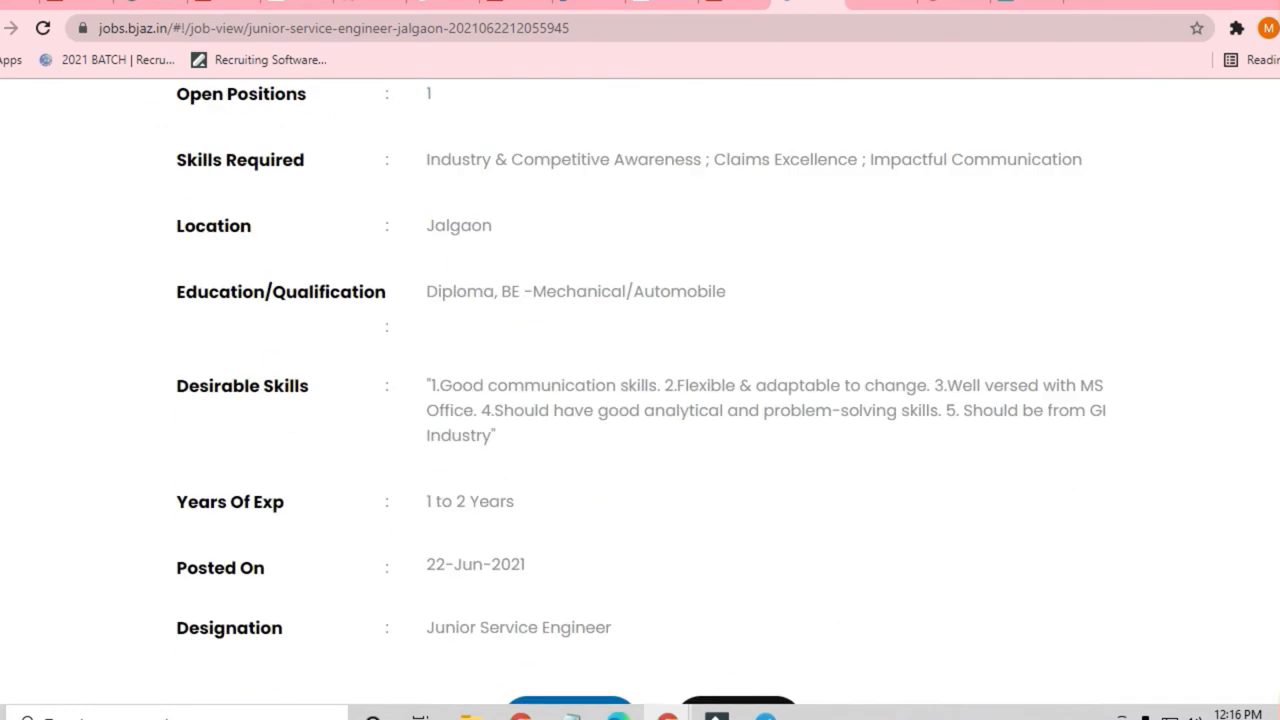
pyautogui.scroll(-3)
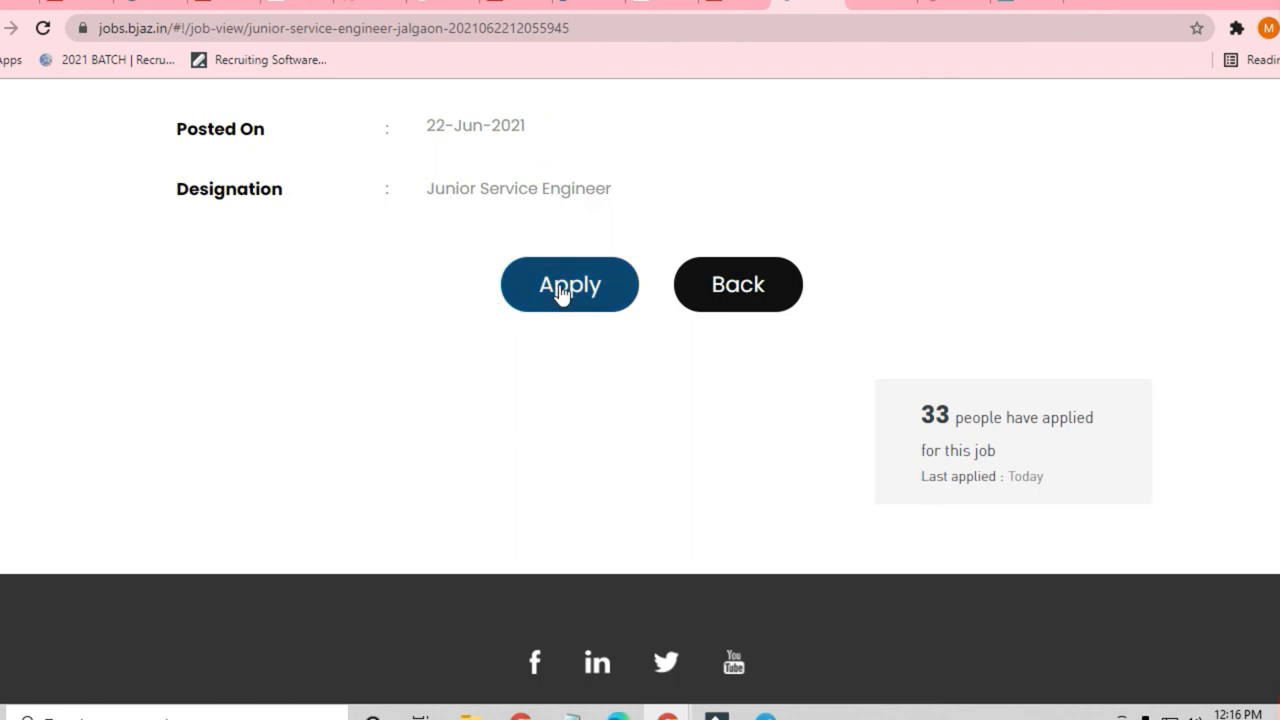
pyautogui.moveTo(1012, 444)
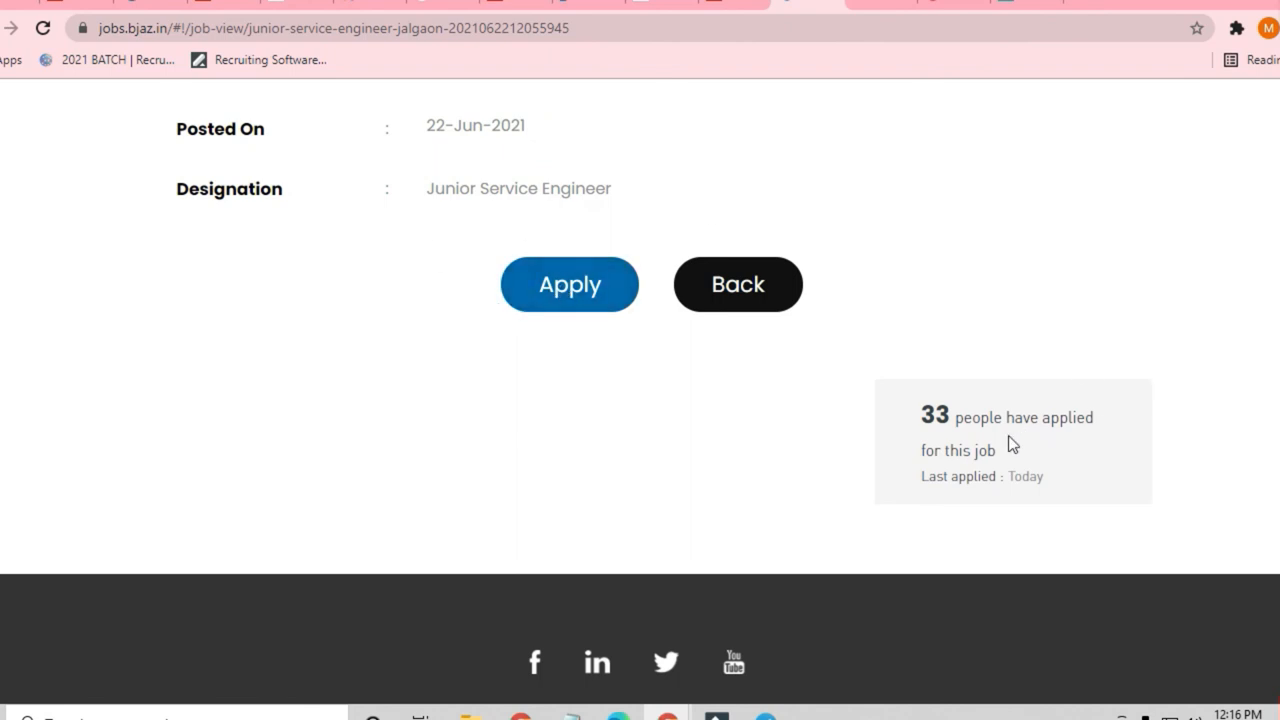
pyautogui.moveTo(948, 456)
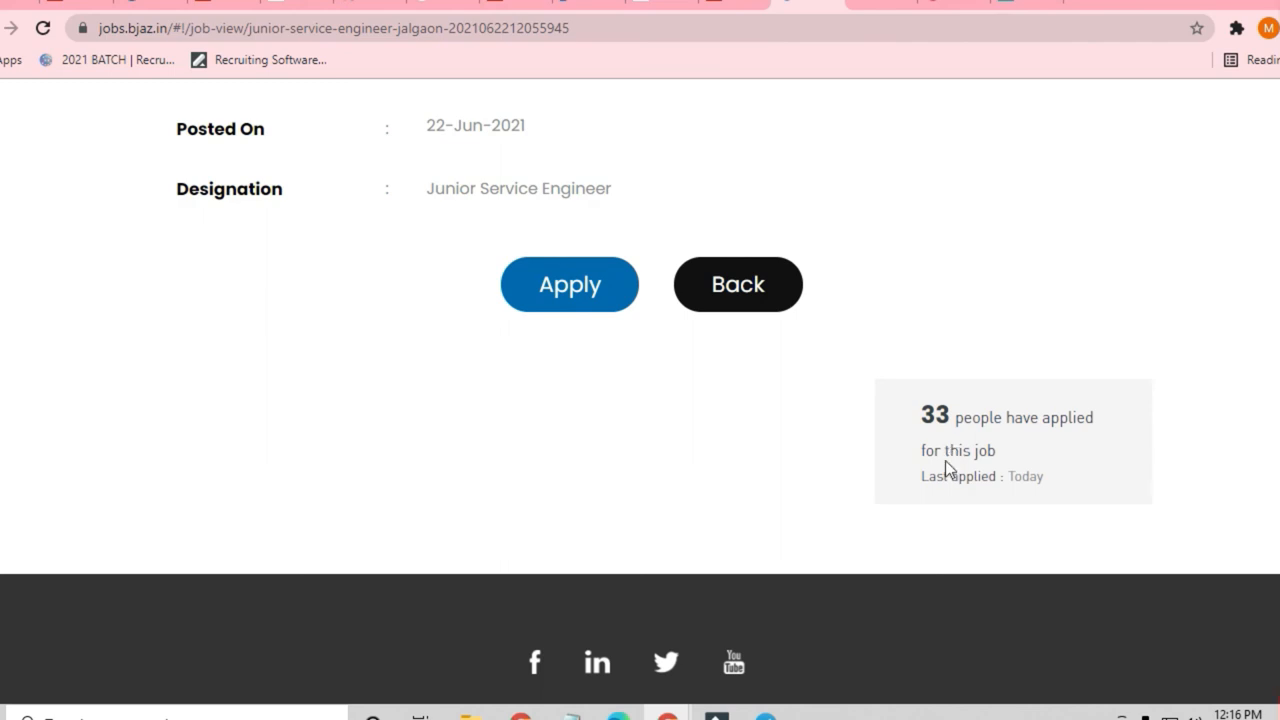
pyautogui.moveTo(876, 460)
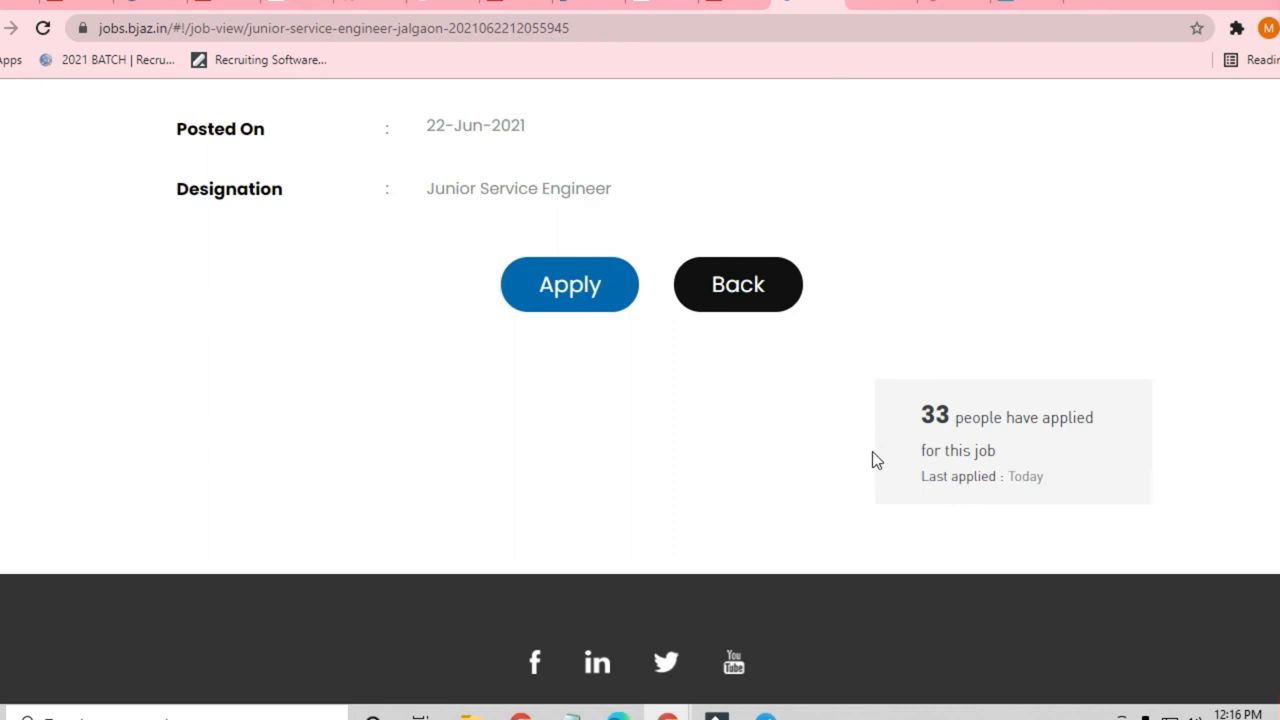
pyautogui.scroll(3)
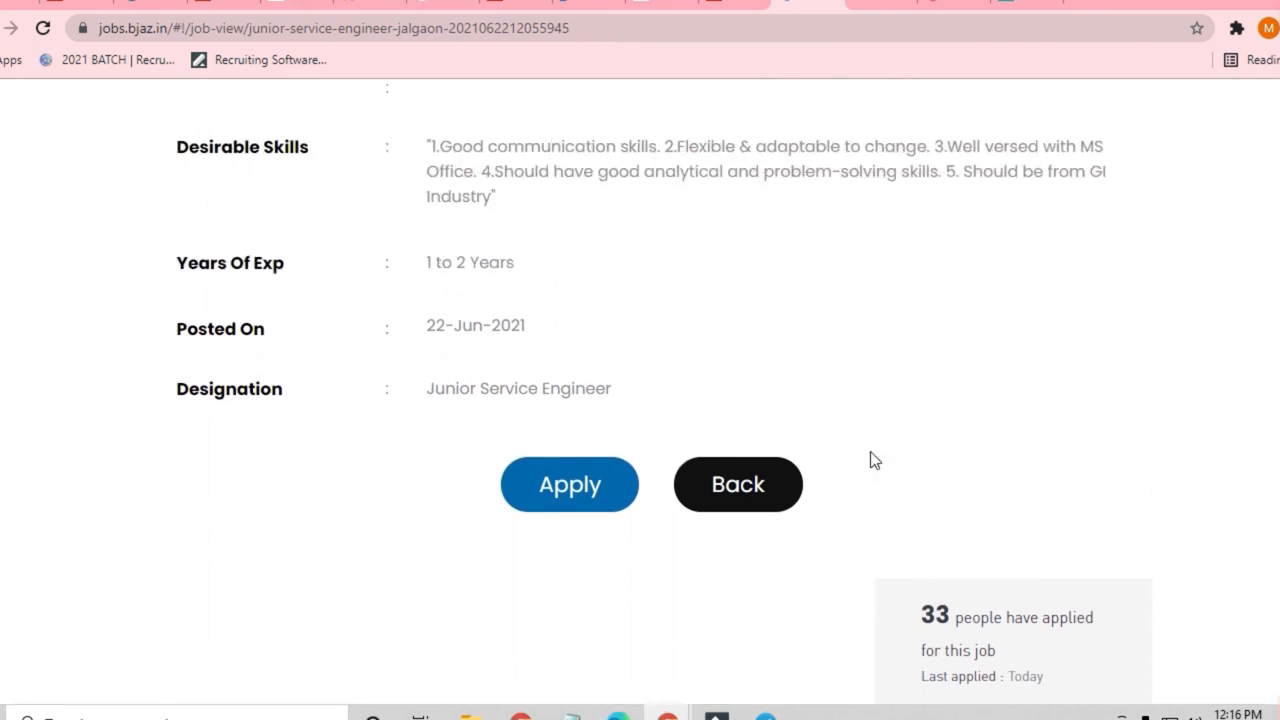